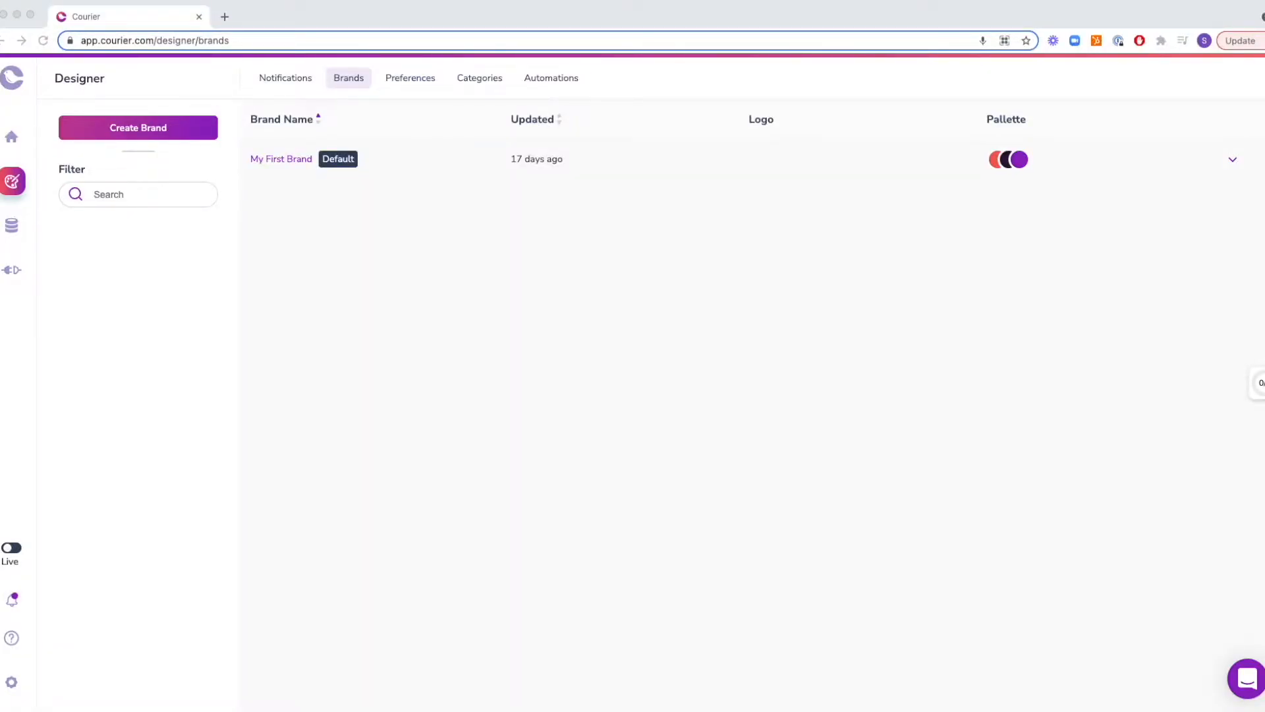
{"action": "mouse_move", "coordinate": [177, 127]}
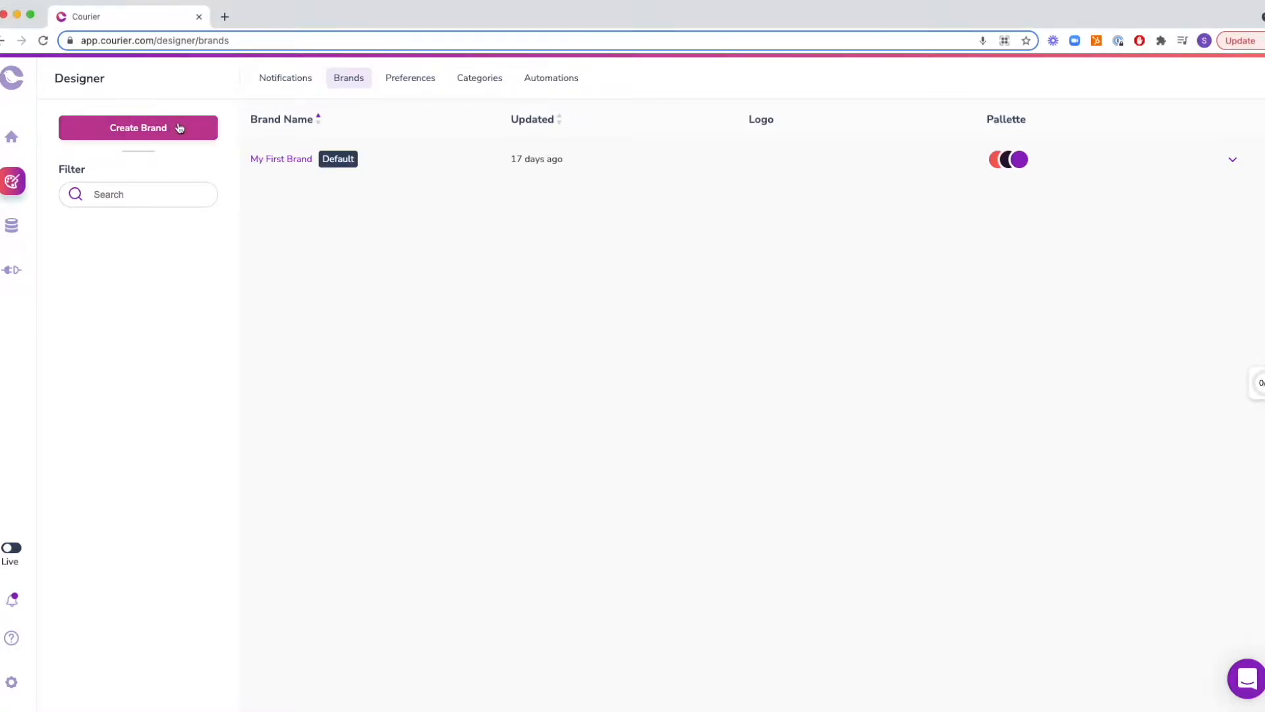
Step: Click Create Brand on the Designer's Brands page to open the New Brand dialog
{"action": "left_click", "coordinate": [137, 127]}
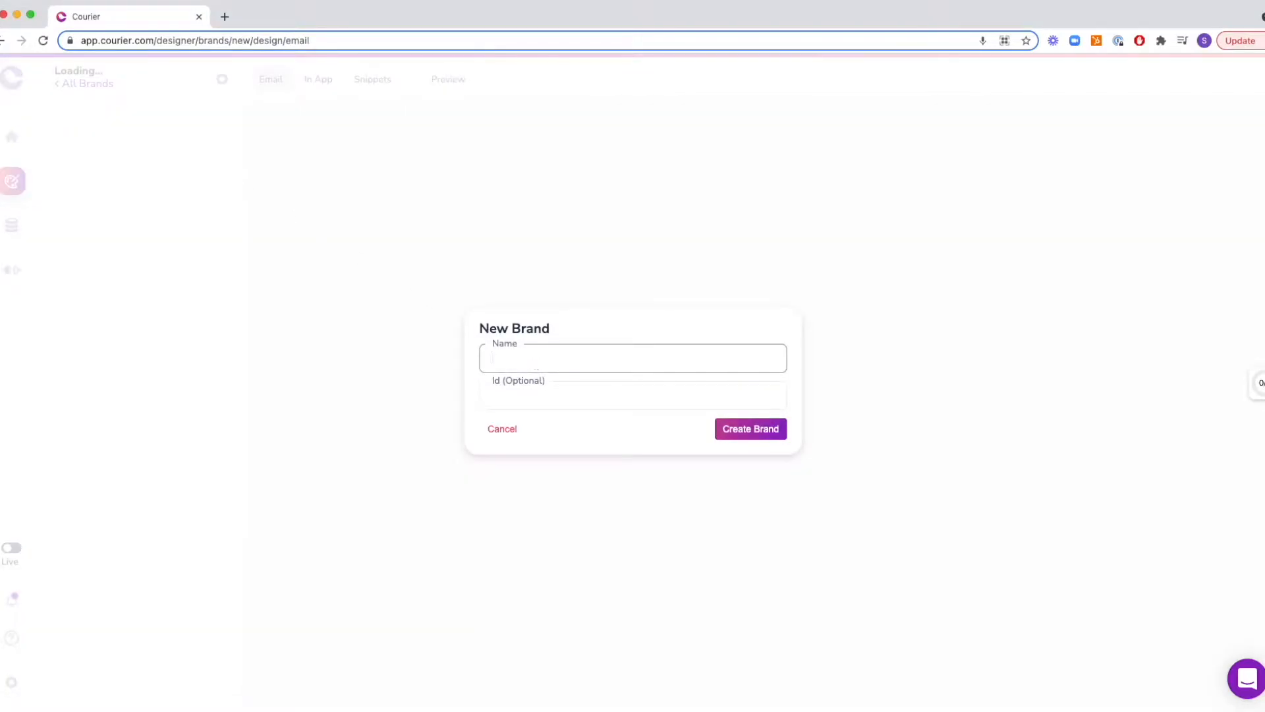
Step: Create the brand 'Courier' and give it primary colour #9121C2
{"action": "left_click", "coordinate": [755, 429]}
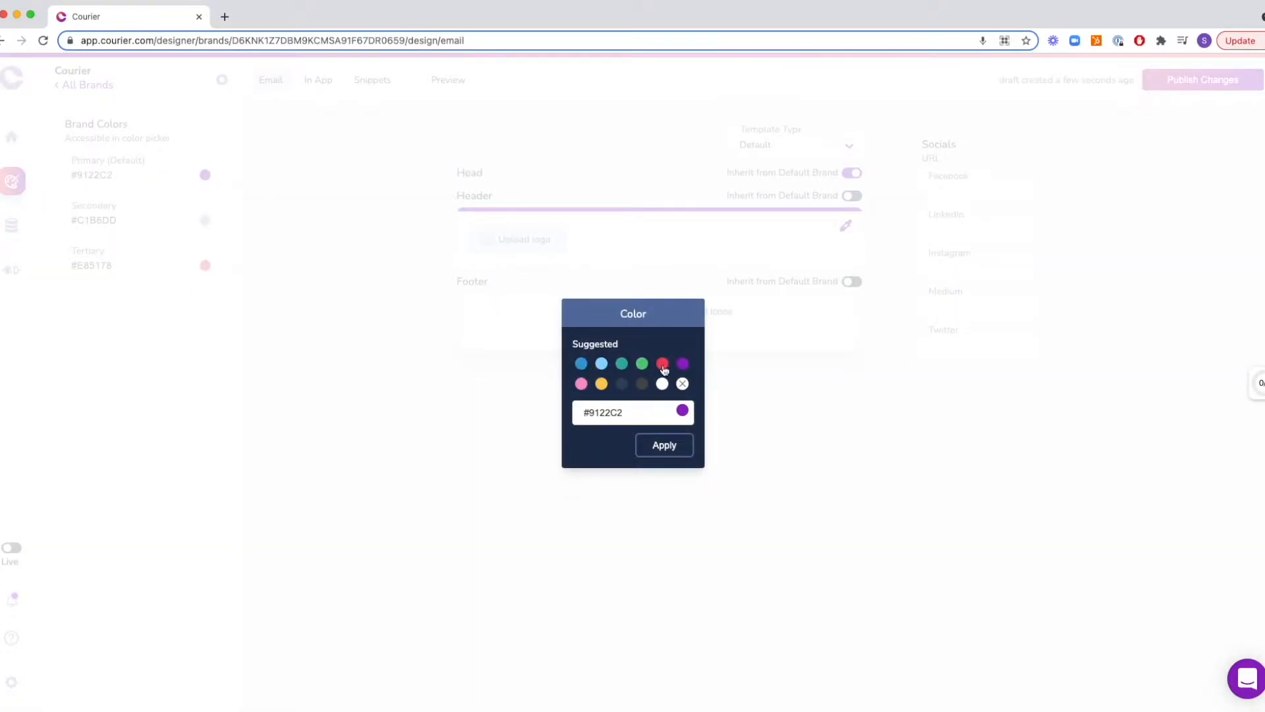
{"action": "left_click", "coordinate": [662, 384]}
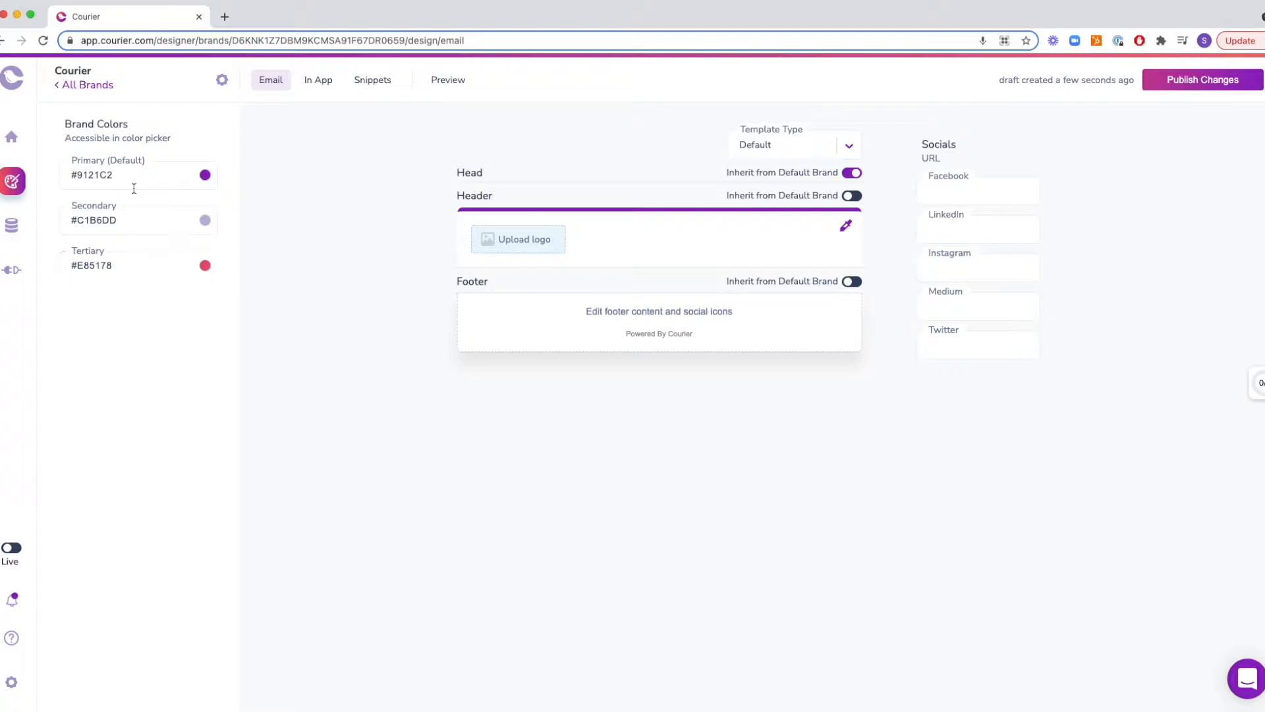
{"action": "mouse_move", "coordinate": [322, 189]}
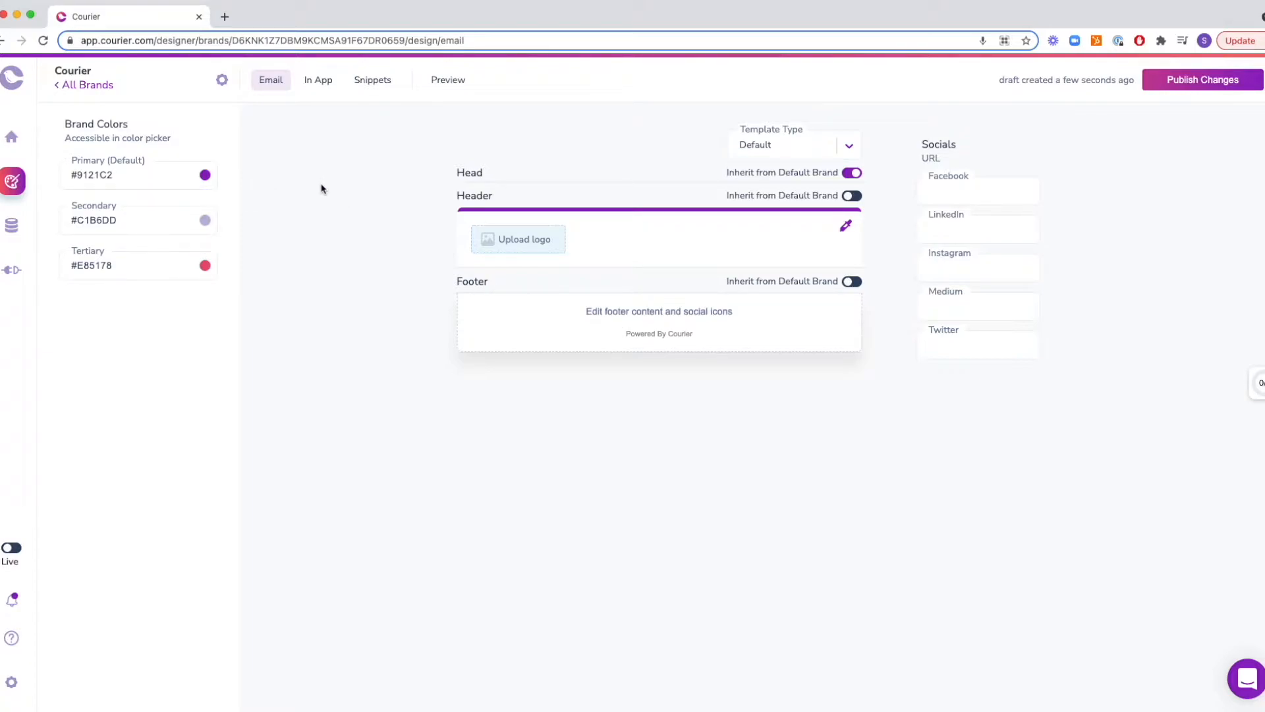
Step: After glancing at In App, enter Instagram and Twitter URLs under the email Socials
{"action": "left_click", "coordinate": [318, 79]}
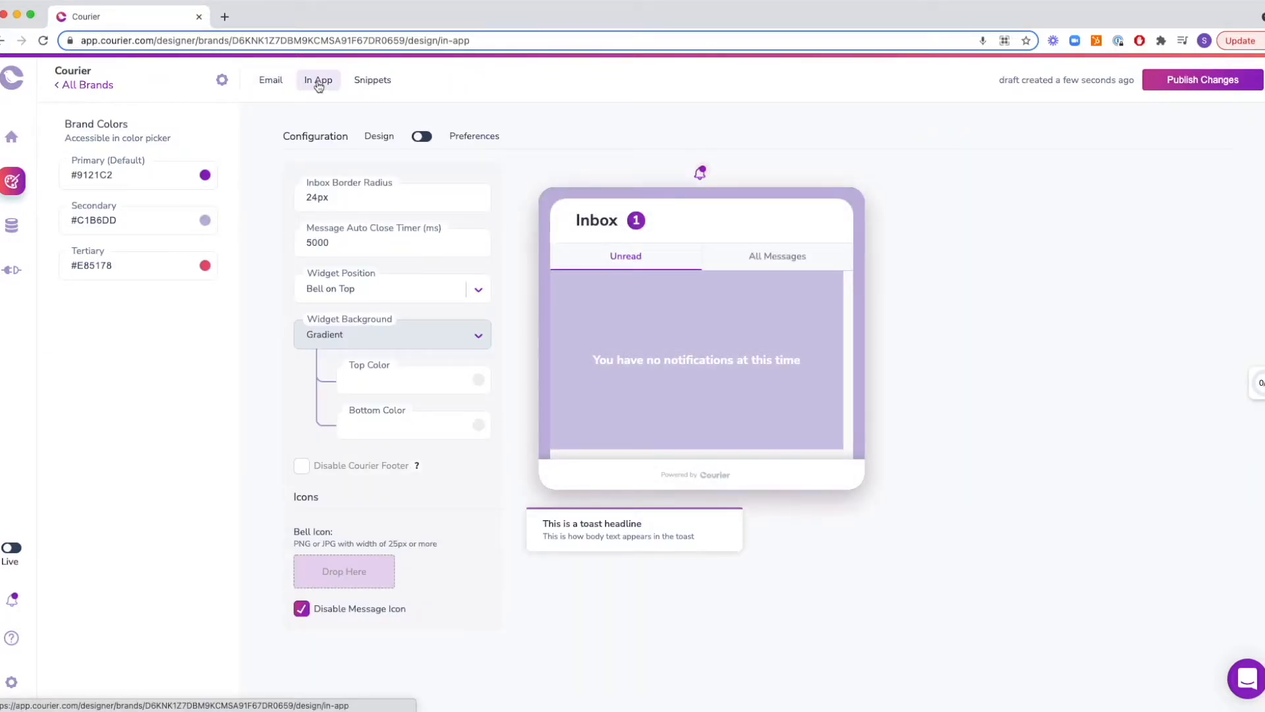
{"action": "left_click", "coordinate": [270, 80]}
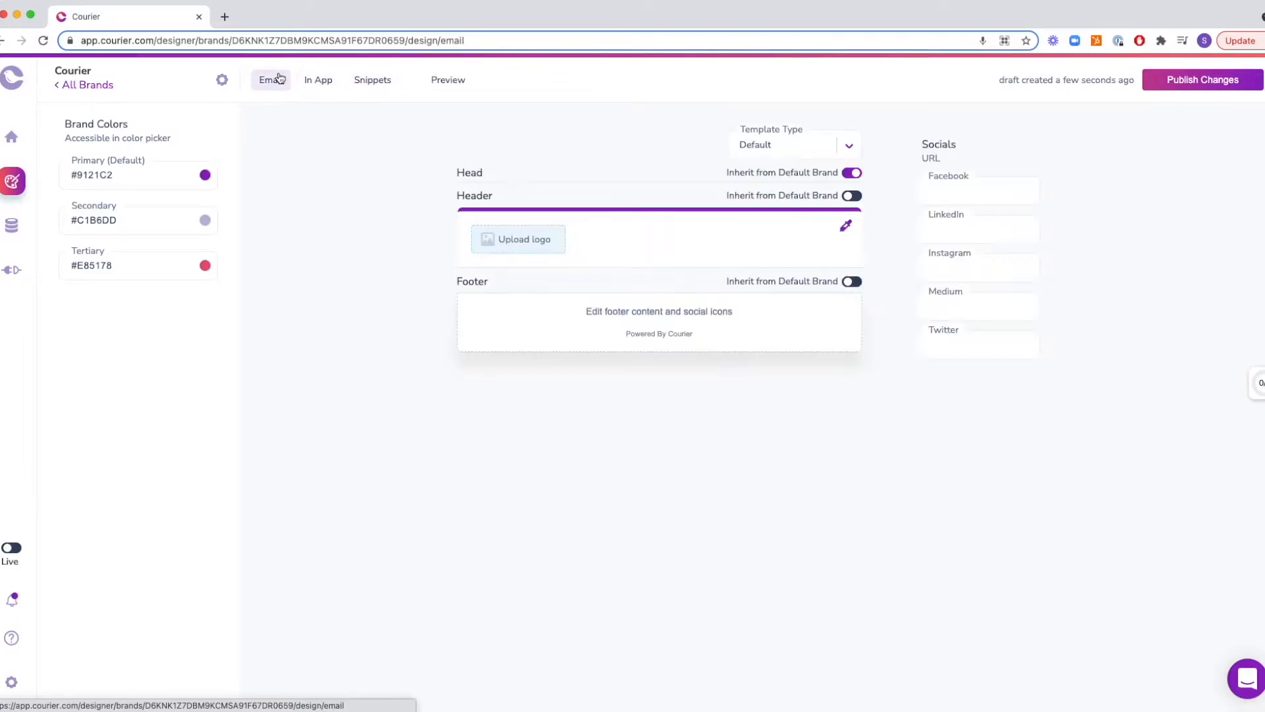
{"action": "left_click", "coordinate": [978, 191]}
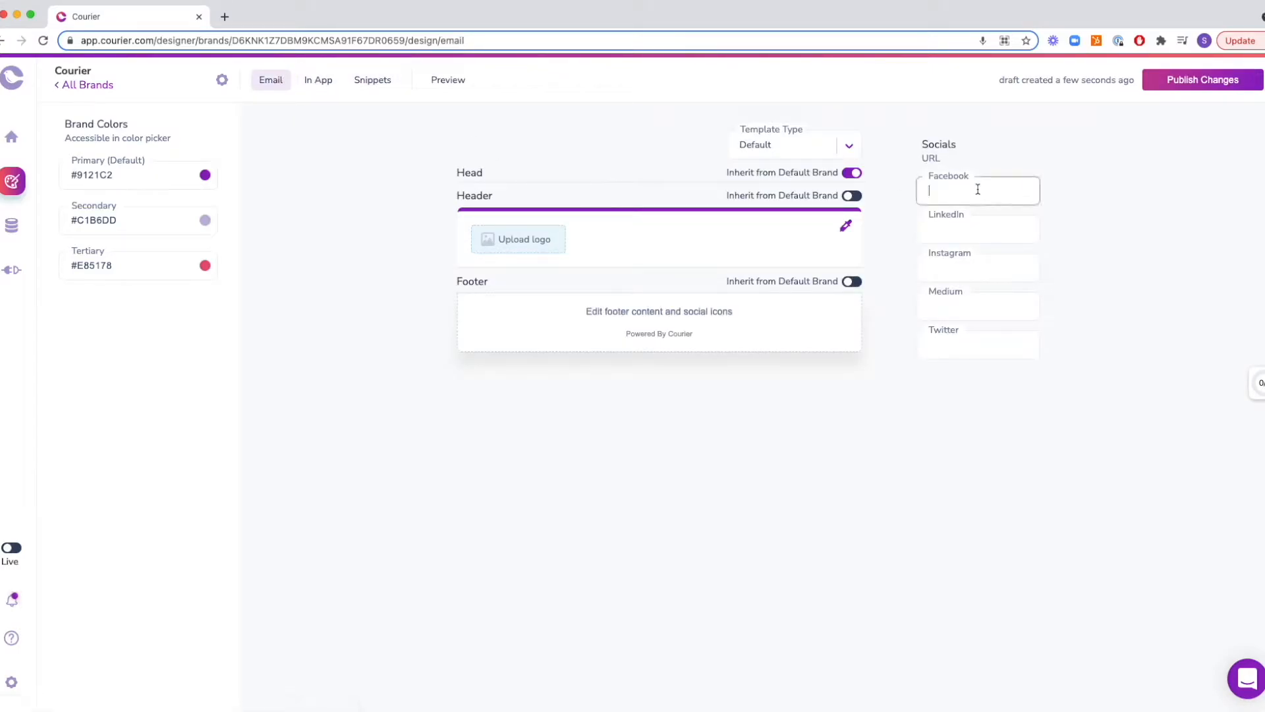
{"action": "type", "text": "instagram.com/trycou"}
{"action": "left_click", "coordinate": [979, 346]}
{"action": "type", "text": "twitter.com/trycourier"}
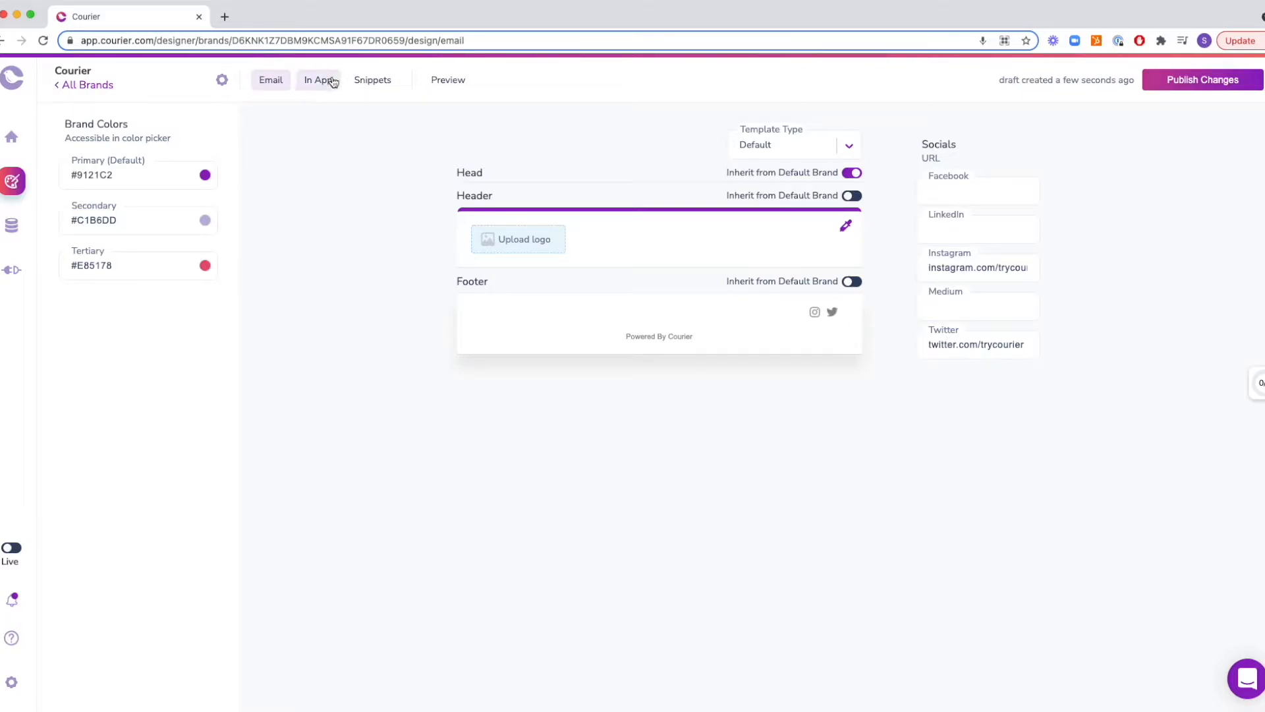
Step: Set the inbox border radius to 40px, auto-close to 2000 ms, and bell on left
{"action": "left_click", "coordinate": [317, 79]}
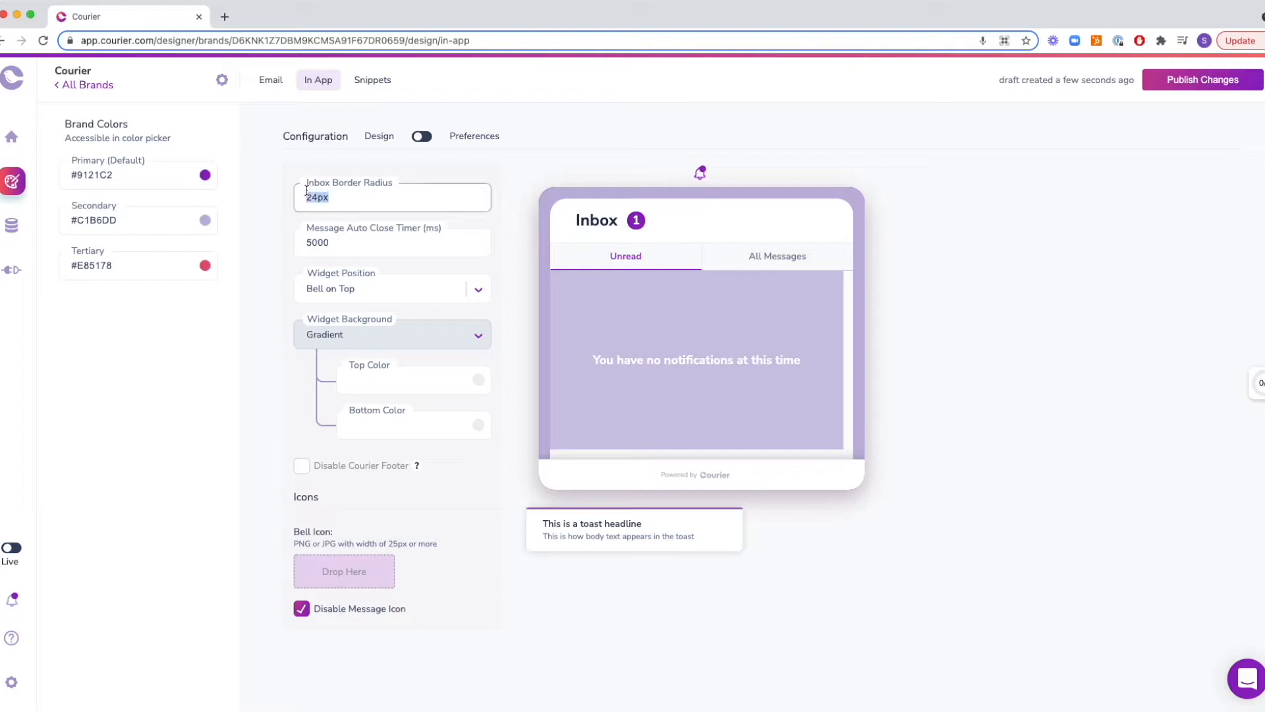
{"action": "type", "text": "40px"}
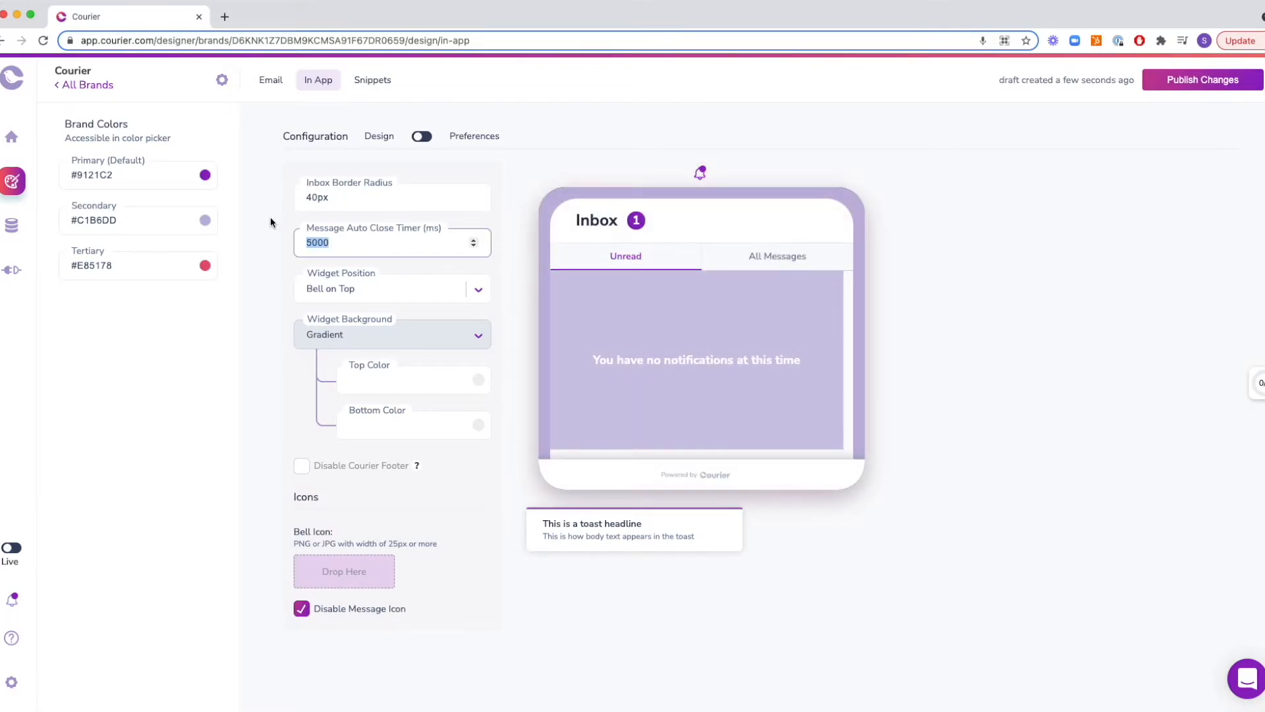
{"action": "type", "text": "2000"}
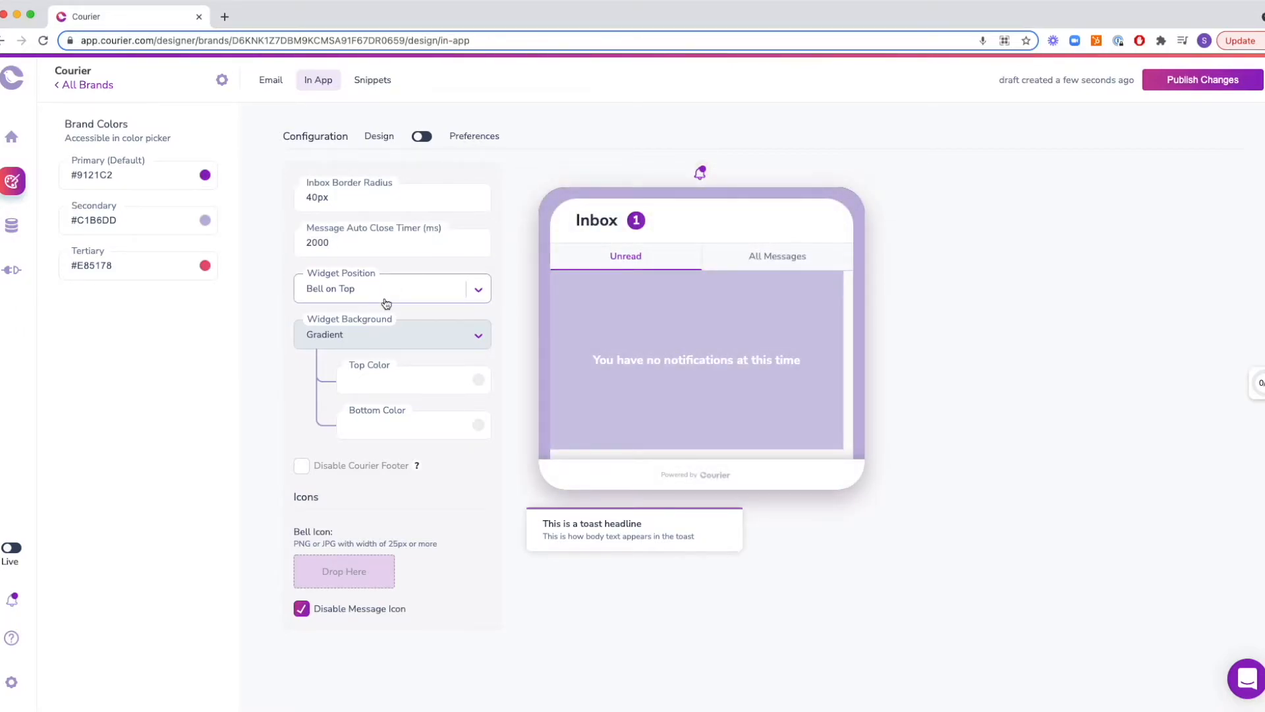
{"action": "left_click", "coordinate": [391, 288]}
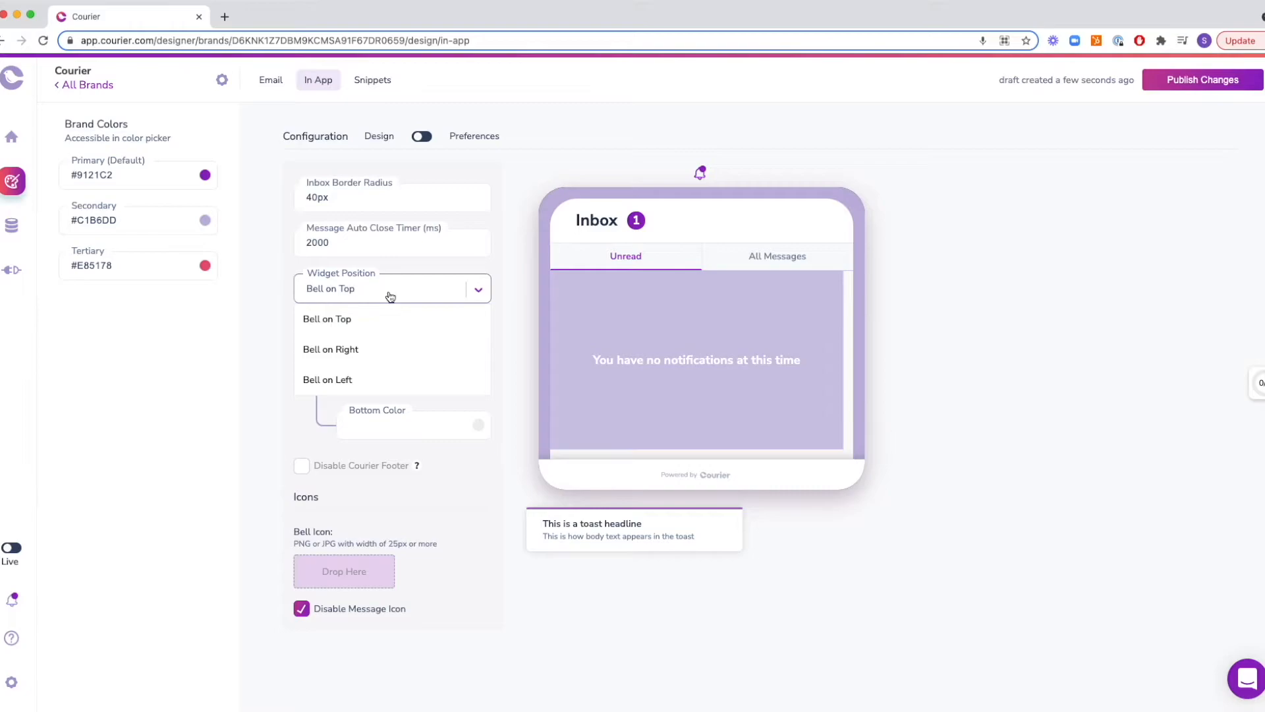
{"action": "left_click", "coordinate": [330, 349]}
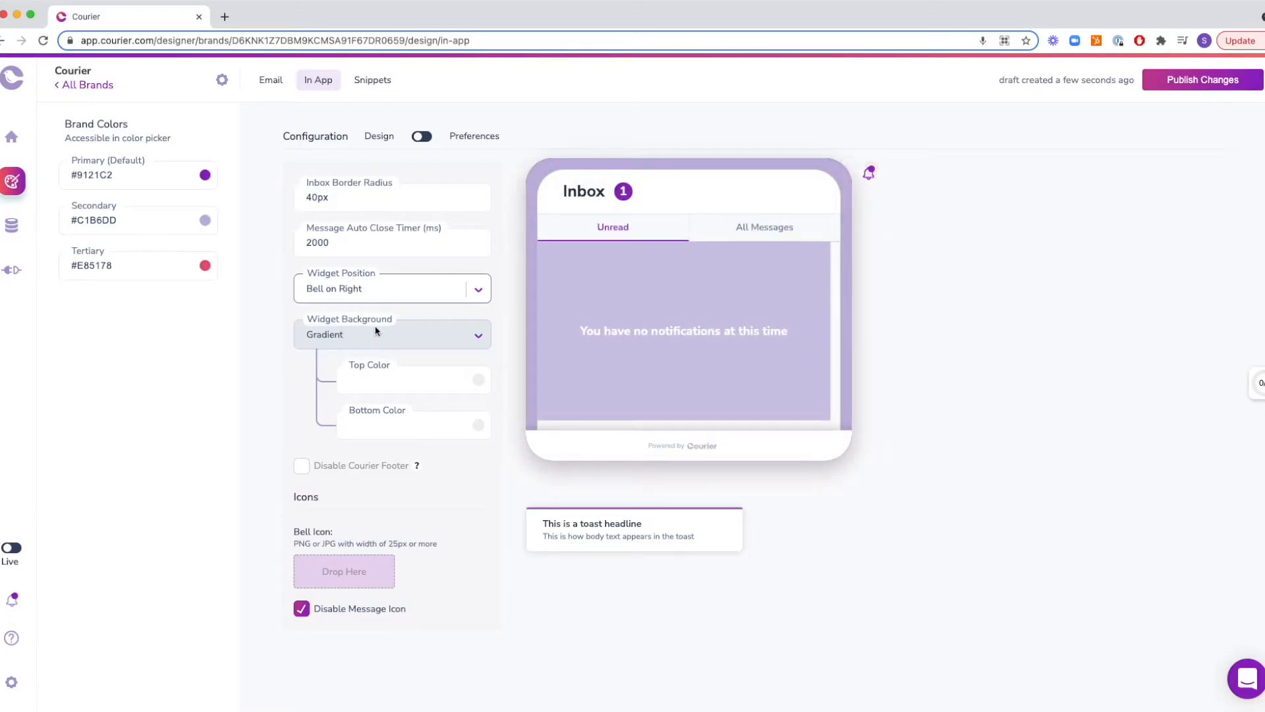
{"action": "left_click", "coordinate": [392, 288]}
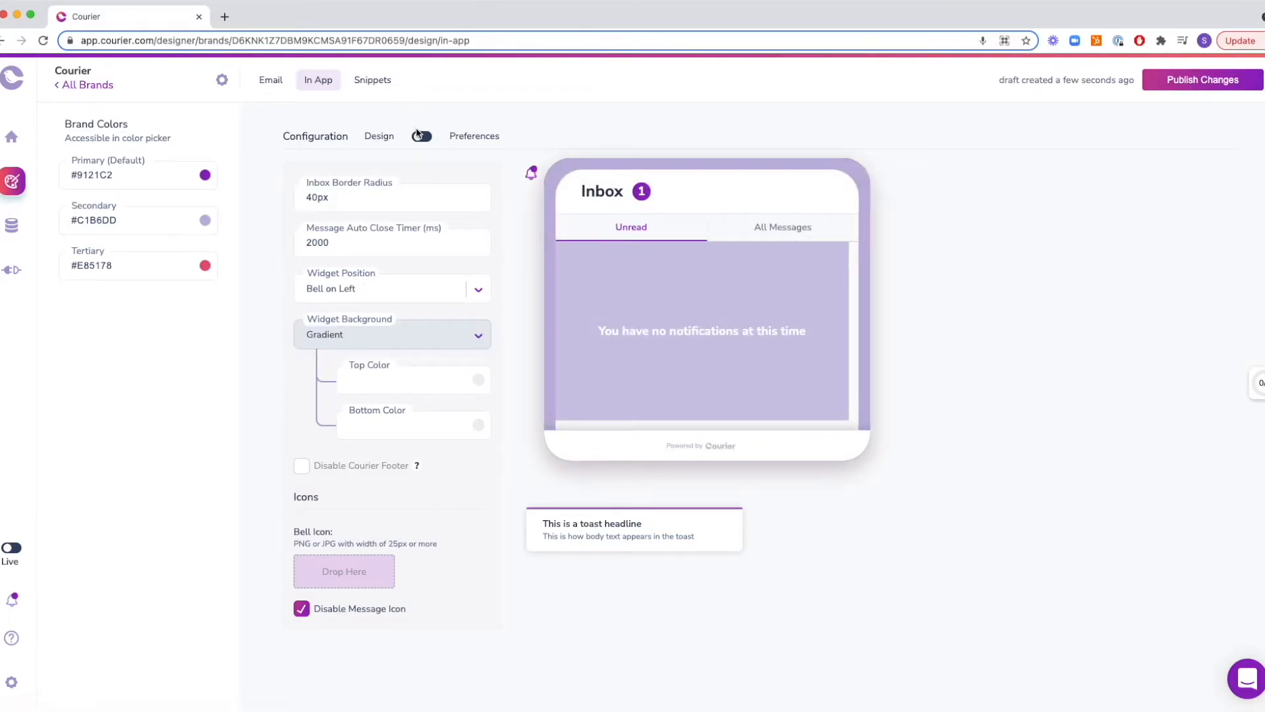
Step: Check then uncheck Ghostifications Preferences in the widget preferences, then view Snippets
{"action": "left_click", "coordinate": [422, 136]}
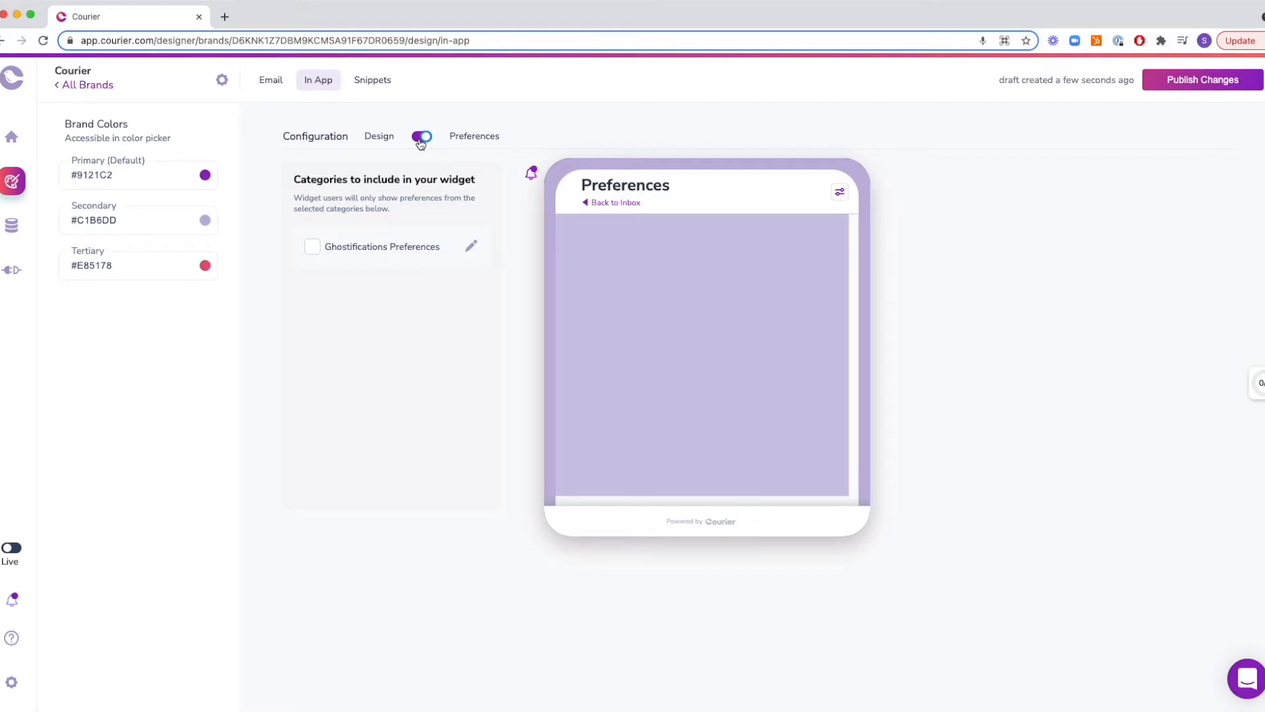
{"action": "left_click", "coordinate": [311, 247]}
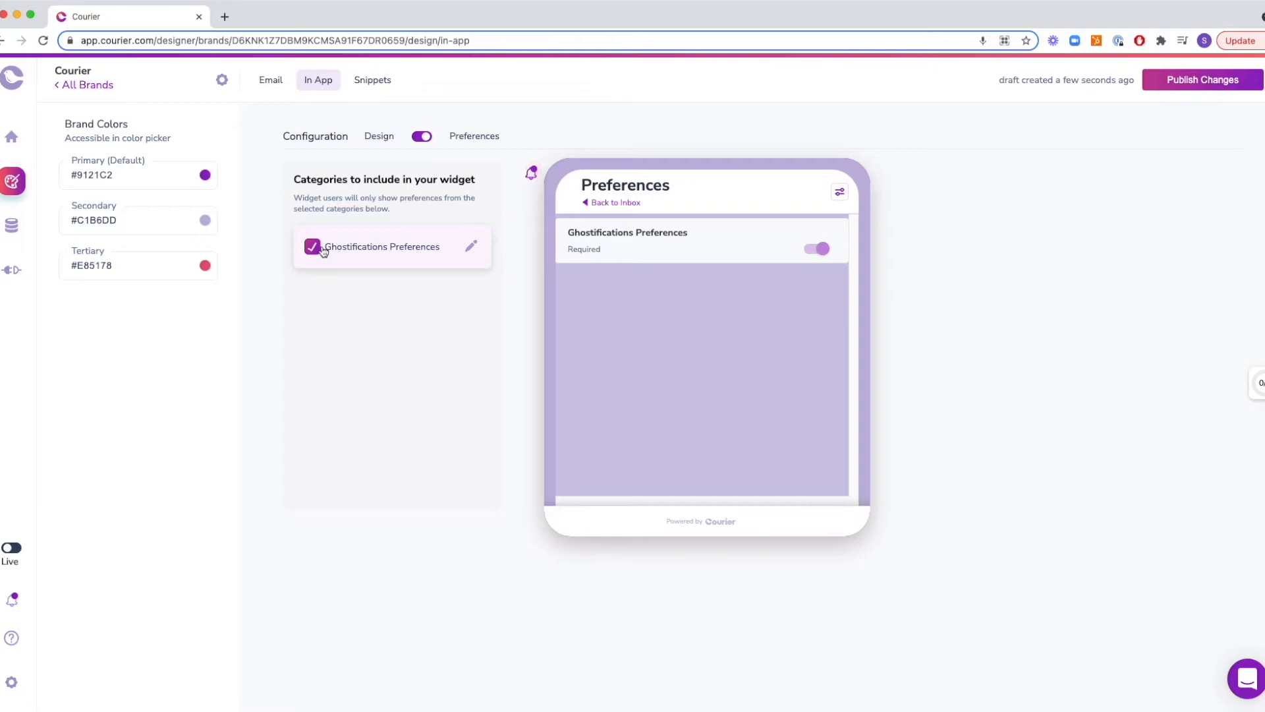
{"action": "left_click", "coordinate": [312, 247]}
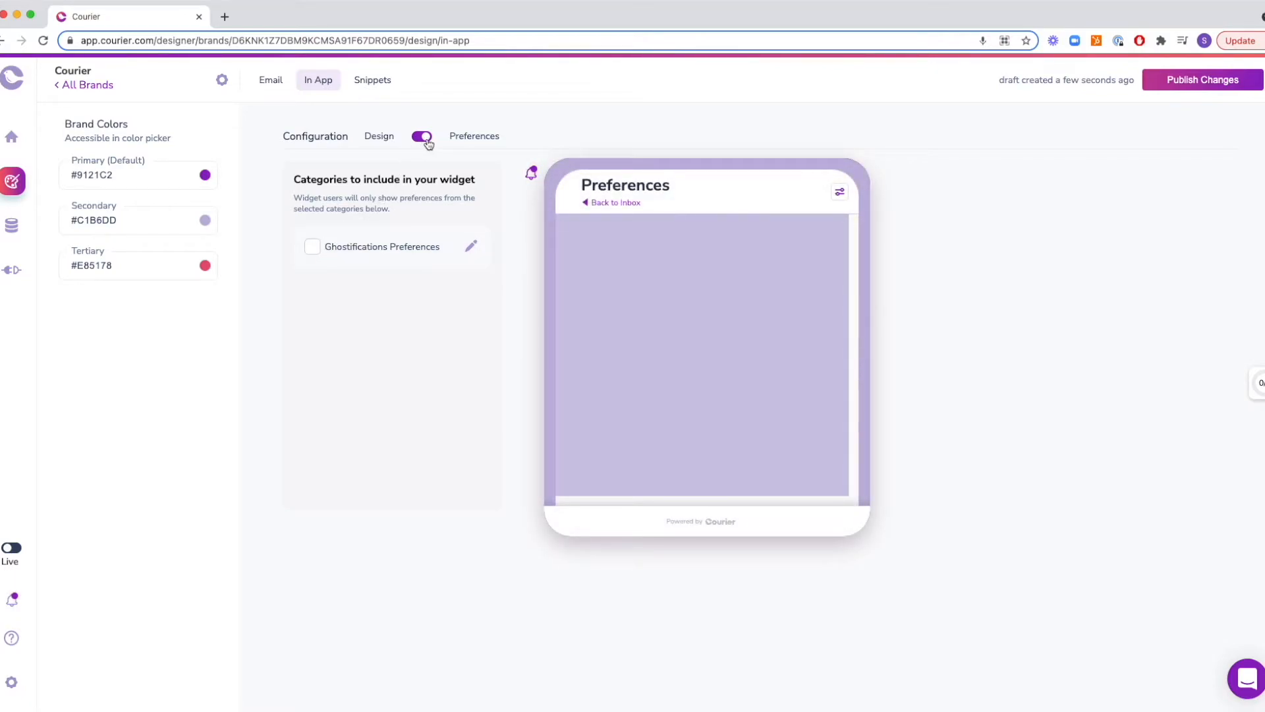
{"action": "left_click", "coordinate": [372, 79]}
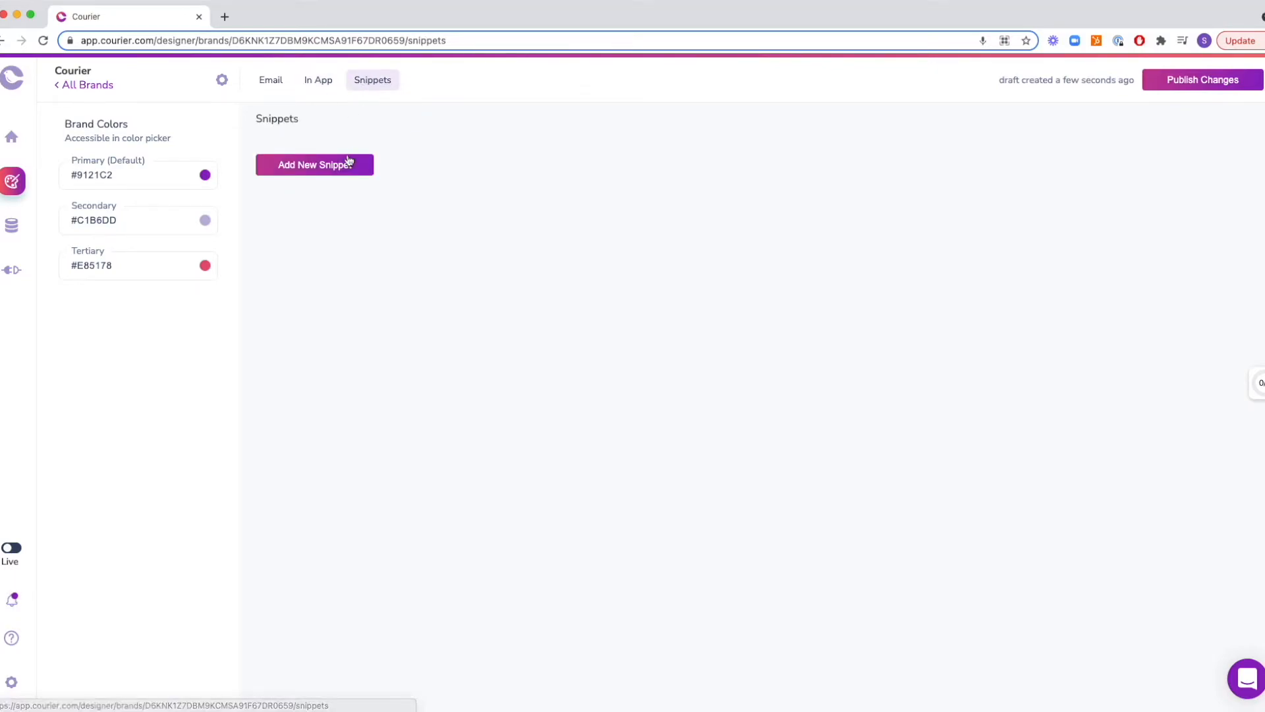
Step: Add snippet new_snippet_1 whose hero div text reads 'Let's Go!'
{"action": "left_click", "coordinate": [314, 164]}
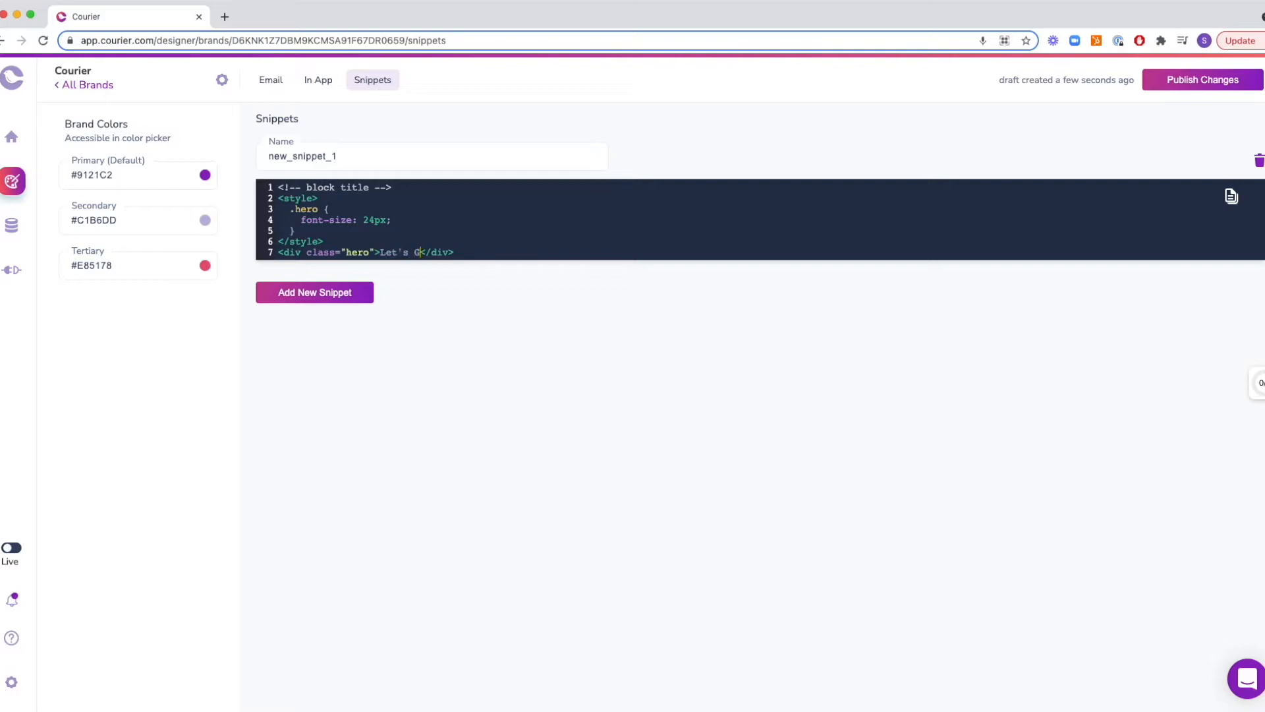
{"action": "type", "text": "o!"}
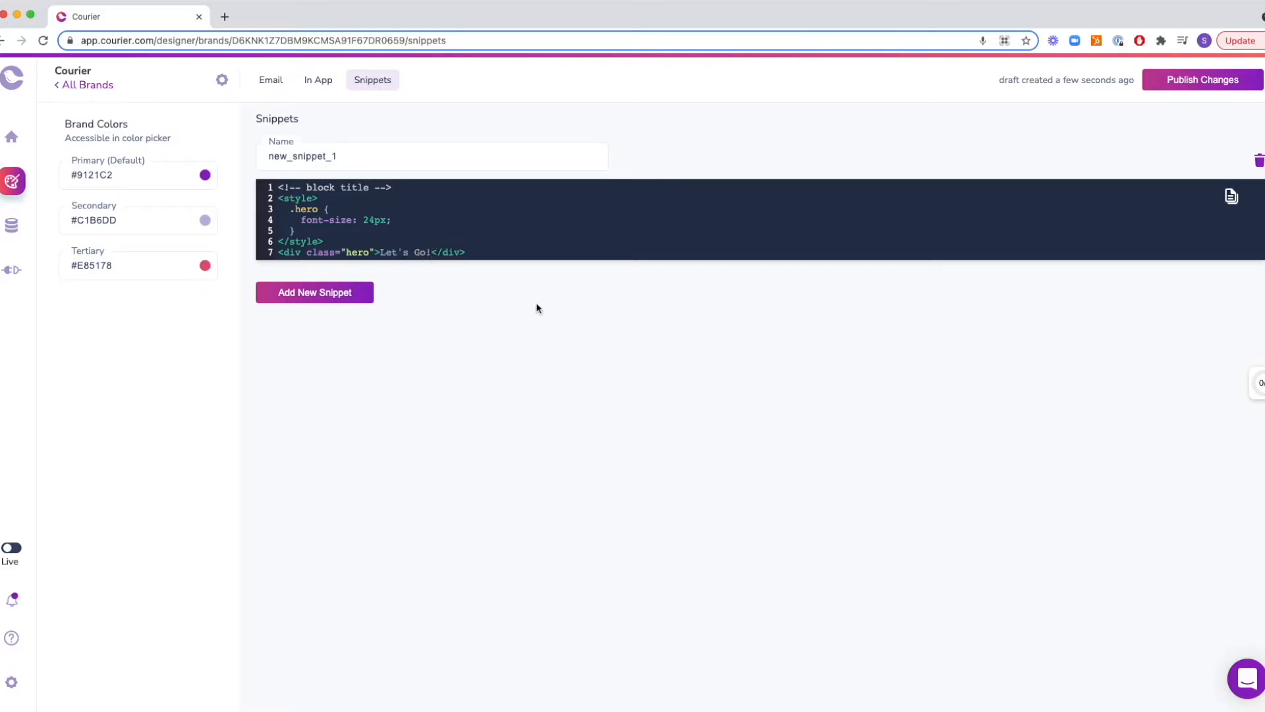
{"action": "left_click", "coordinate": [1202, 79]}
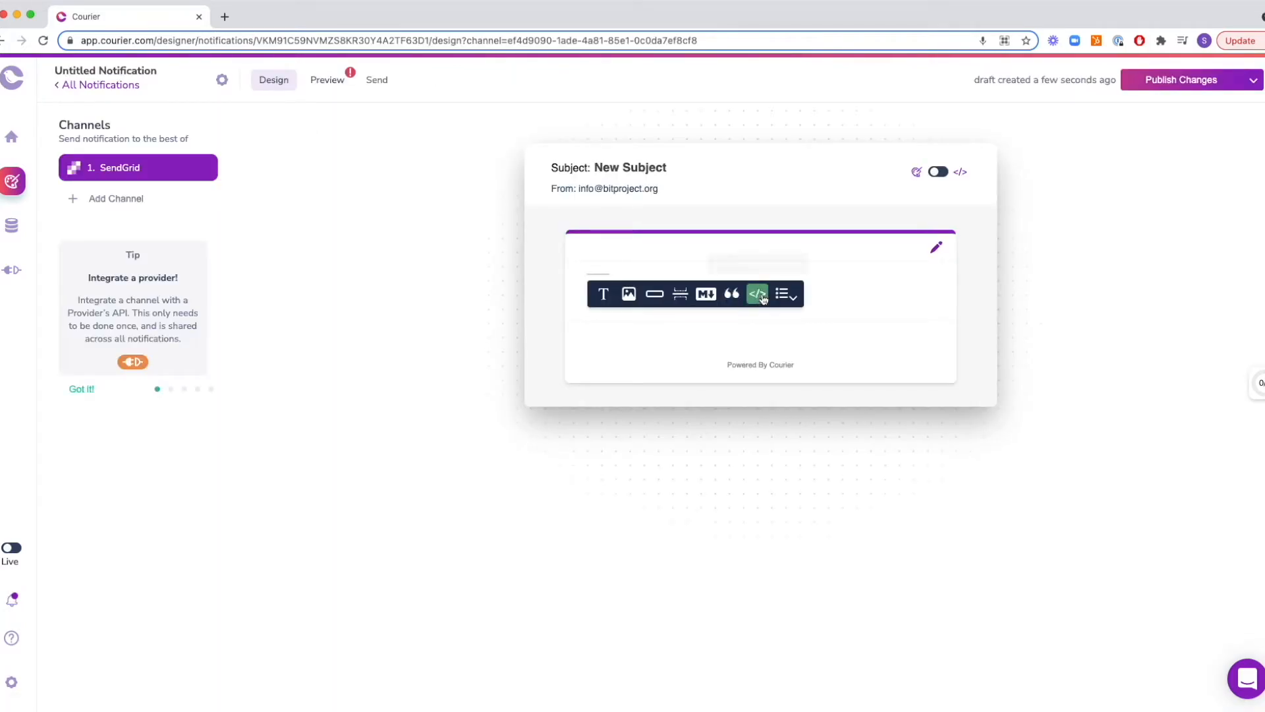
Step: Add a custom code block {{>new_snippet_1}} to the email body and publish
{"action": "left_click", "coordinate": [757, 293]}
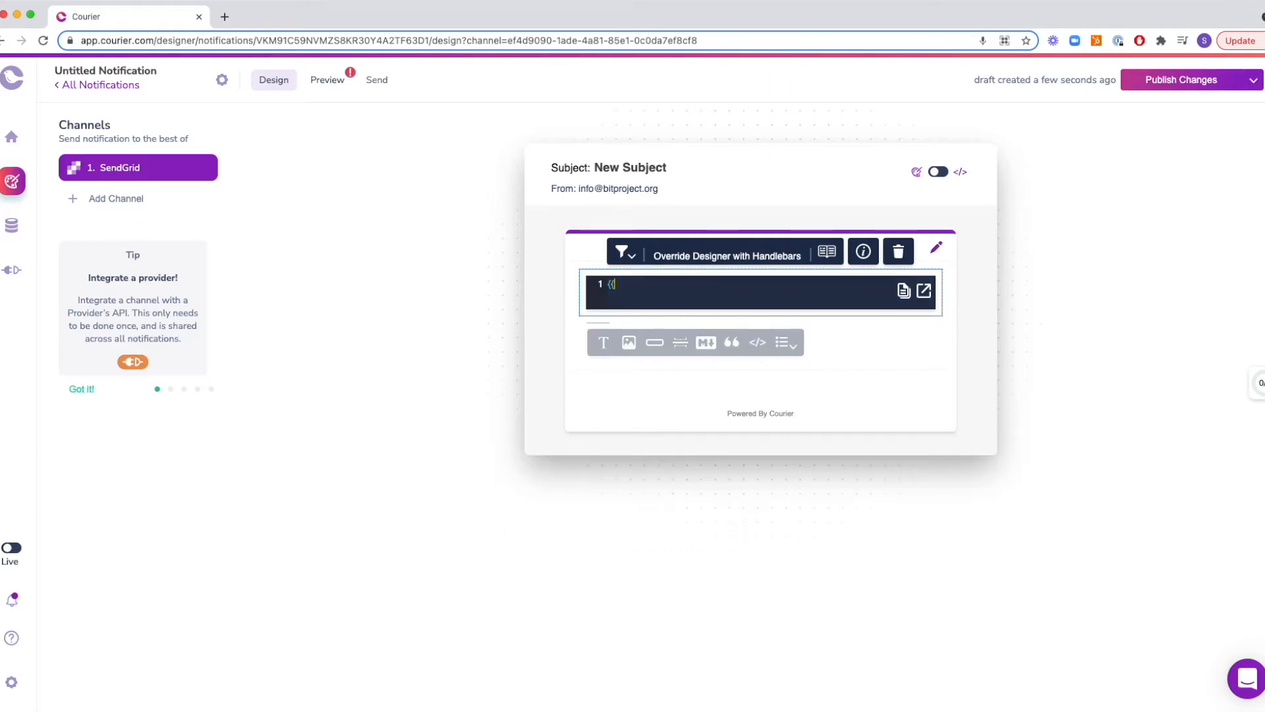
{"action": "type", "text": "new_snippet_1"}
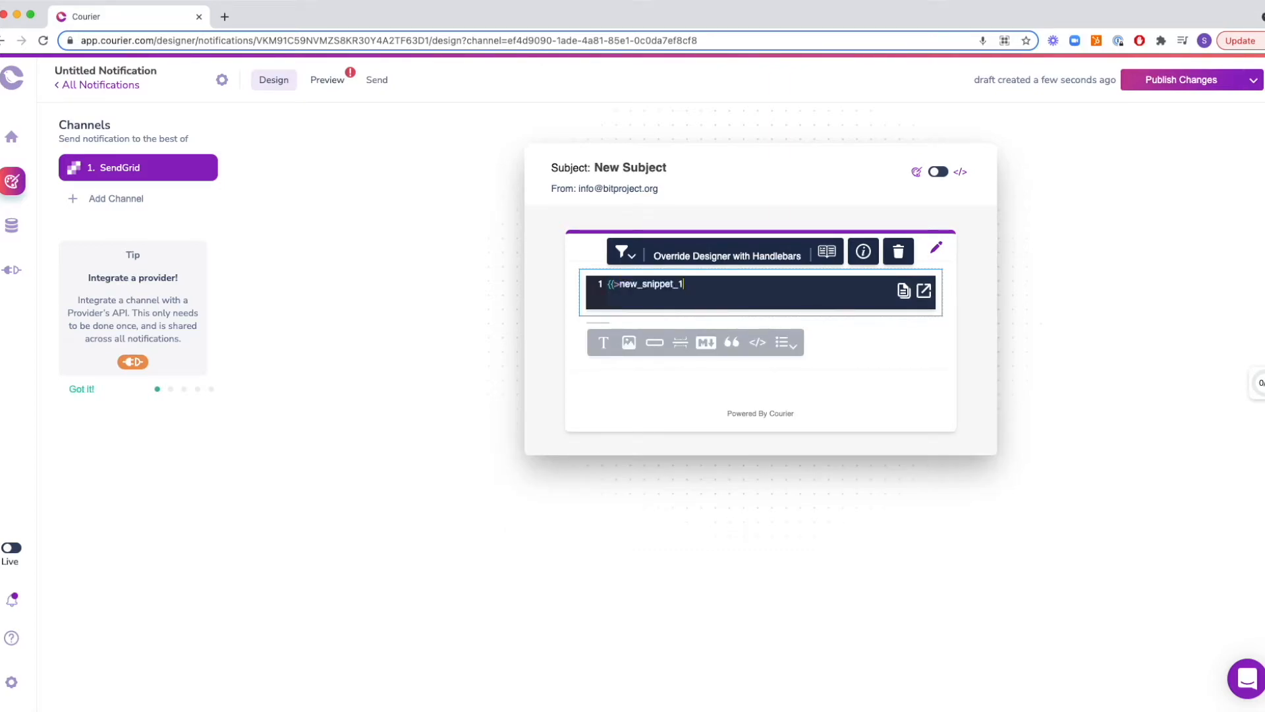
{"action": "left_click", "coordinate": [1181, 80]}
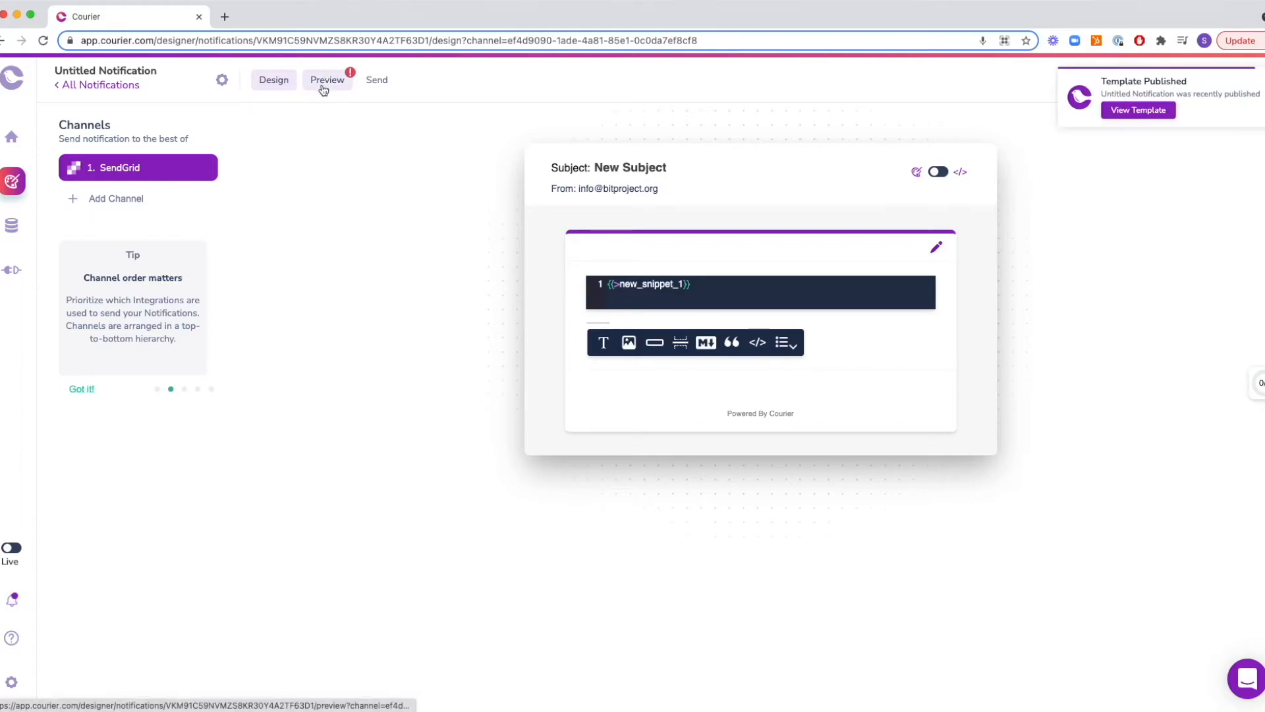
Step: Preview the notification and create a test event from the default test data
{"action": "left_click", "coordinate": [328, 80]}
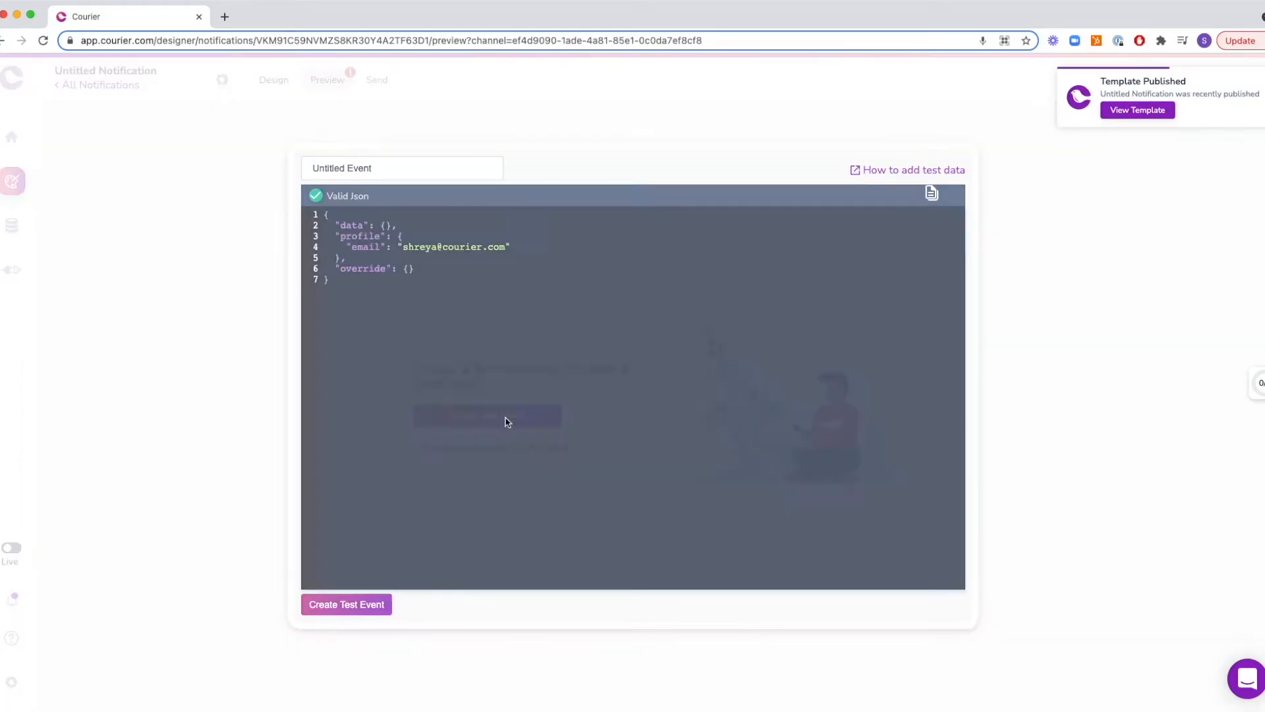
{"action": "left_click", "coordinate": [346, 604]}
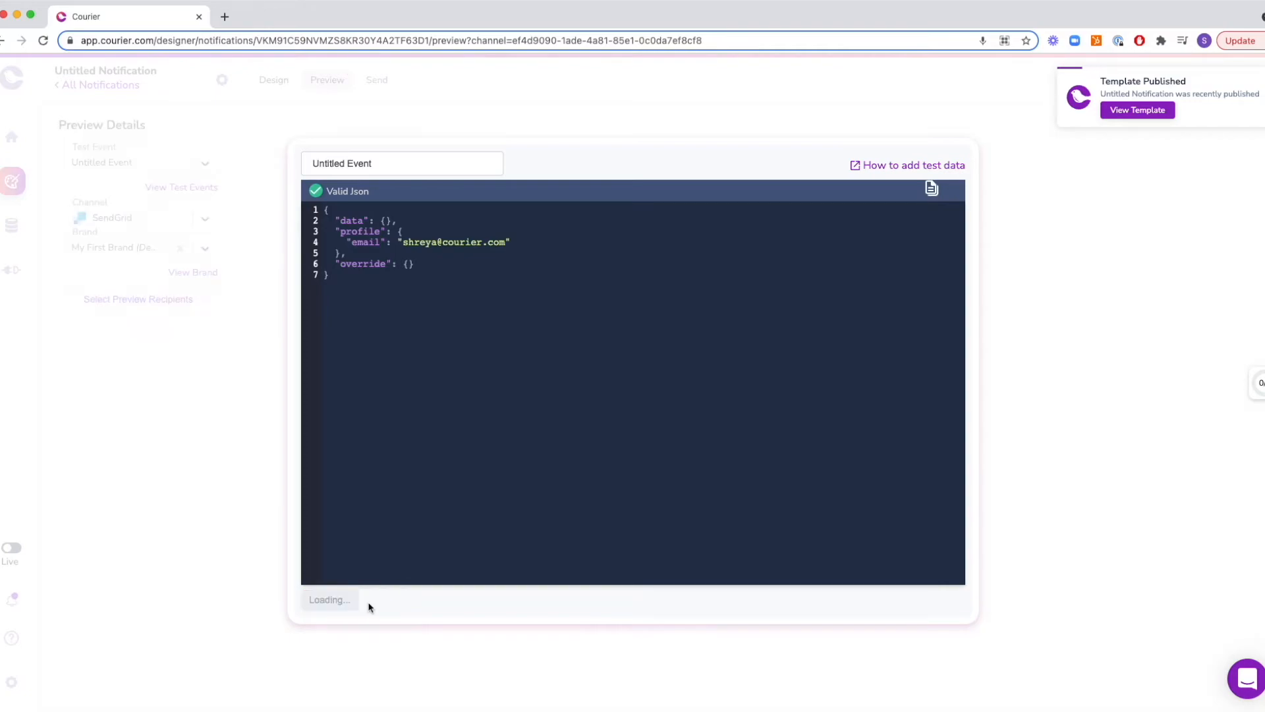
{"action": "left_click", "coordinate": [204, 247]}
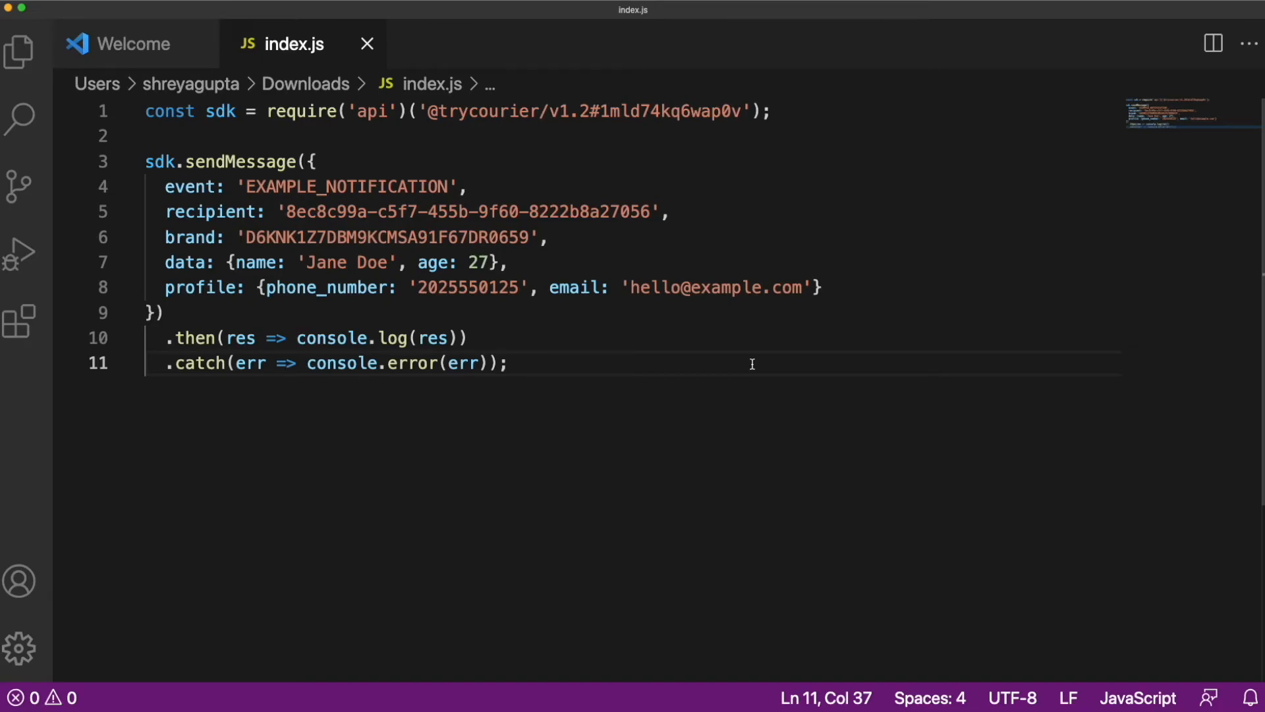
Step: Select a line of the index.js sendMessage sample, then scroll the Courier Docs sidebar
{"action": "triple_click", "coordinate": [349, 238]}
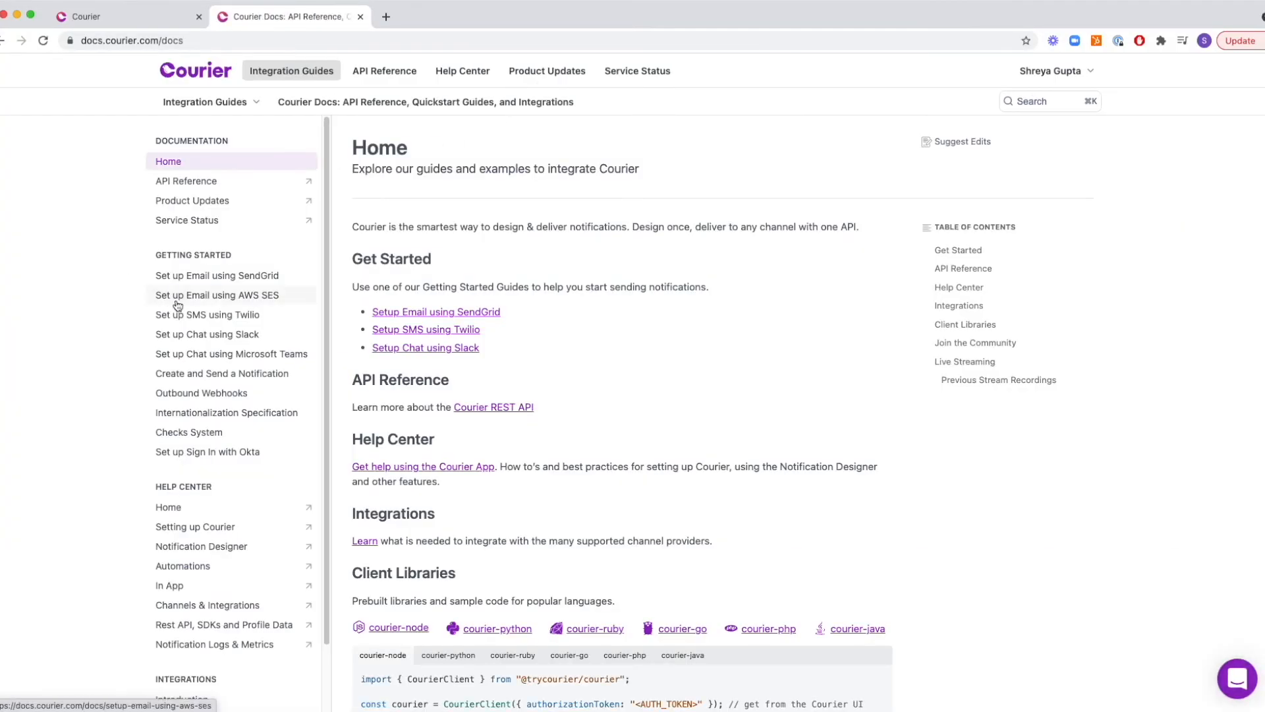
{"action": "scroll", "scroll_direction": "down", "scroll_amount": 3}
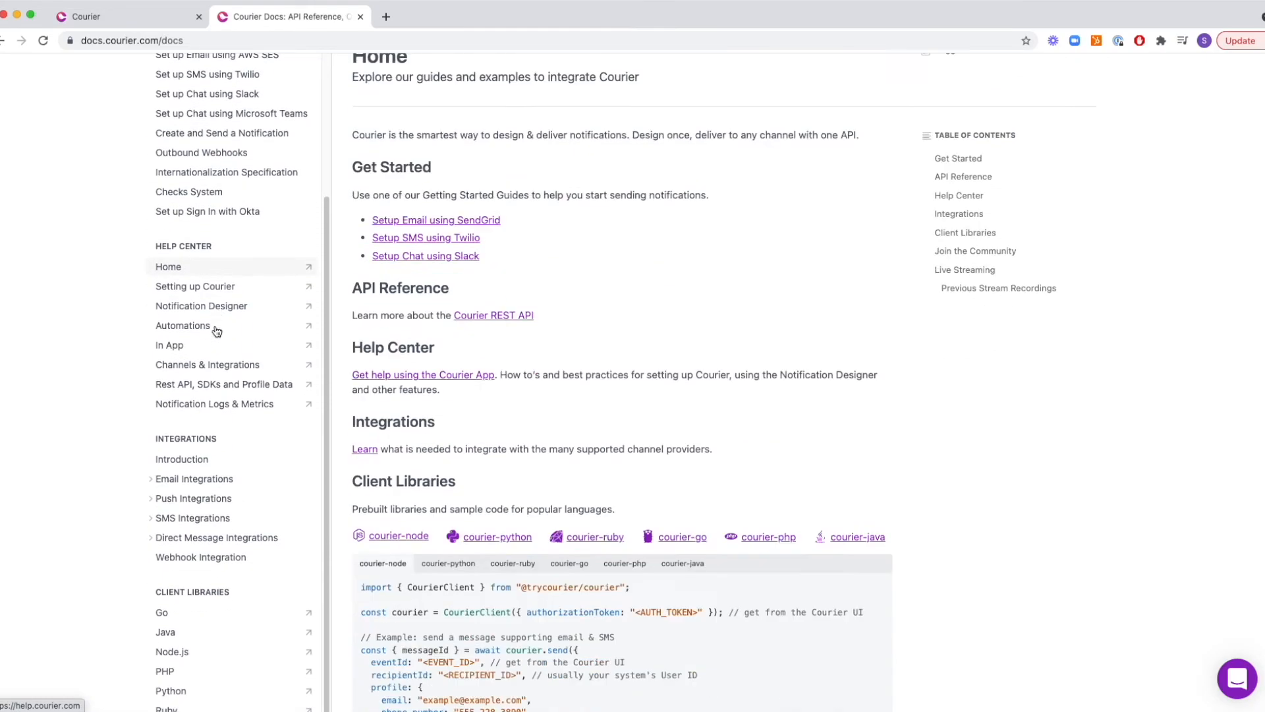
{"action": "scroll", "scroll_direction": "down", "scroll_amount": 3}
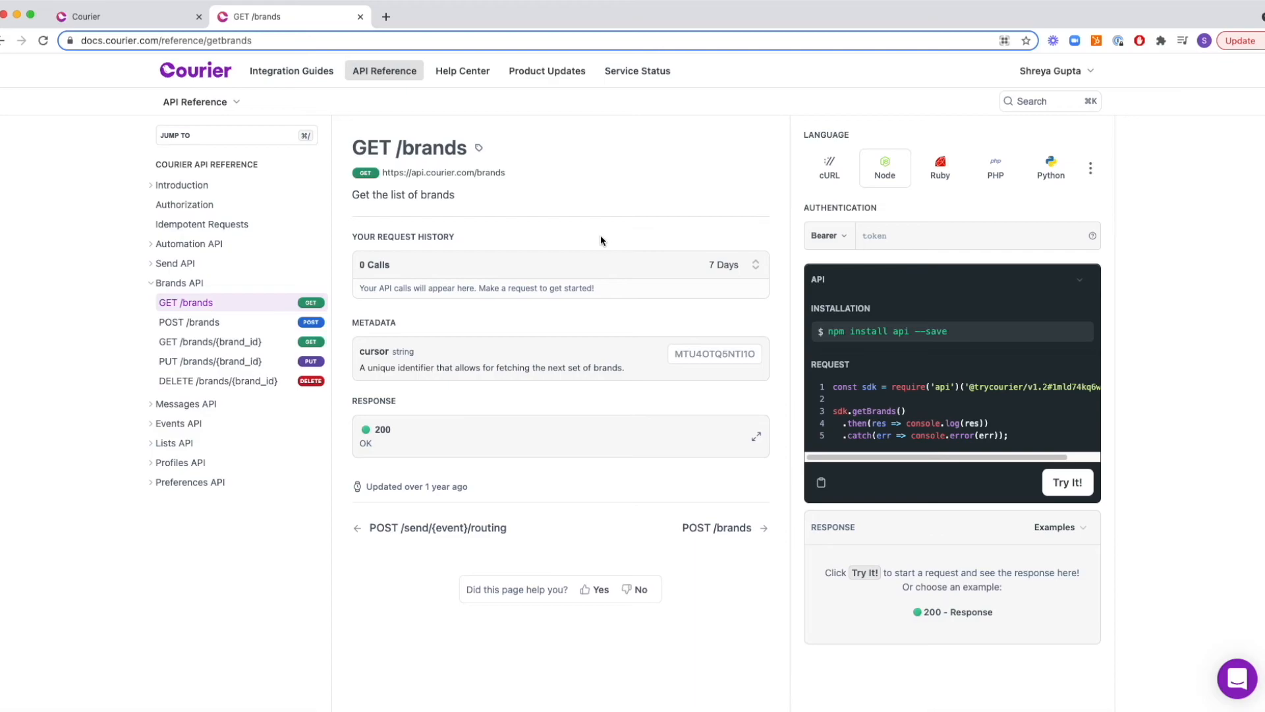
Step: Open the GET /brands/{brand_id} reference, then the DELETE /brands/{brand_id} page
{"action": "left_click", "coordinate": [210, 342]}
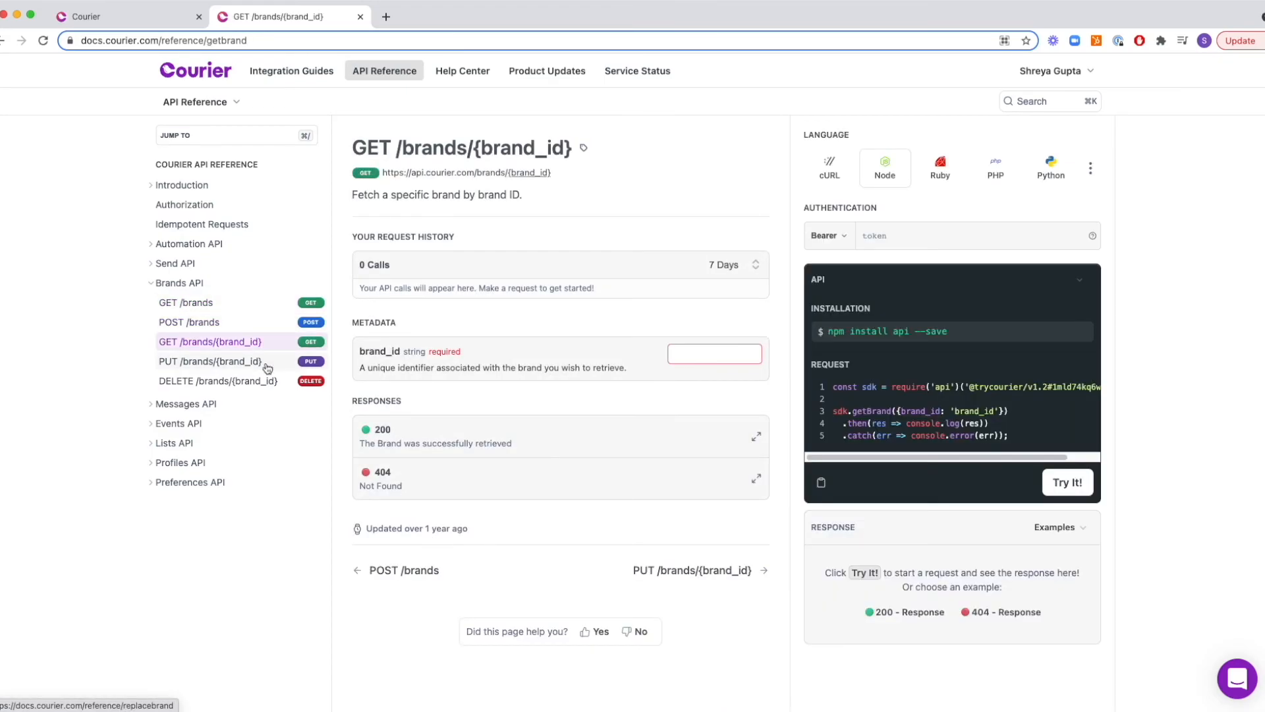
{"action": "left_click", "coordinate": [217, 381]}
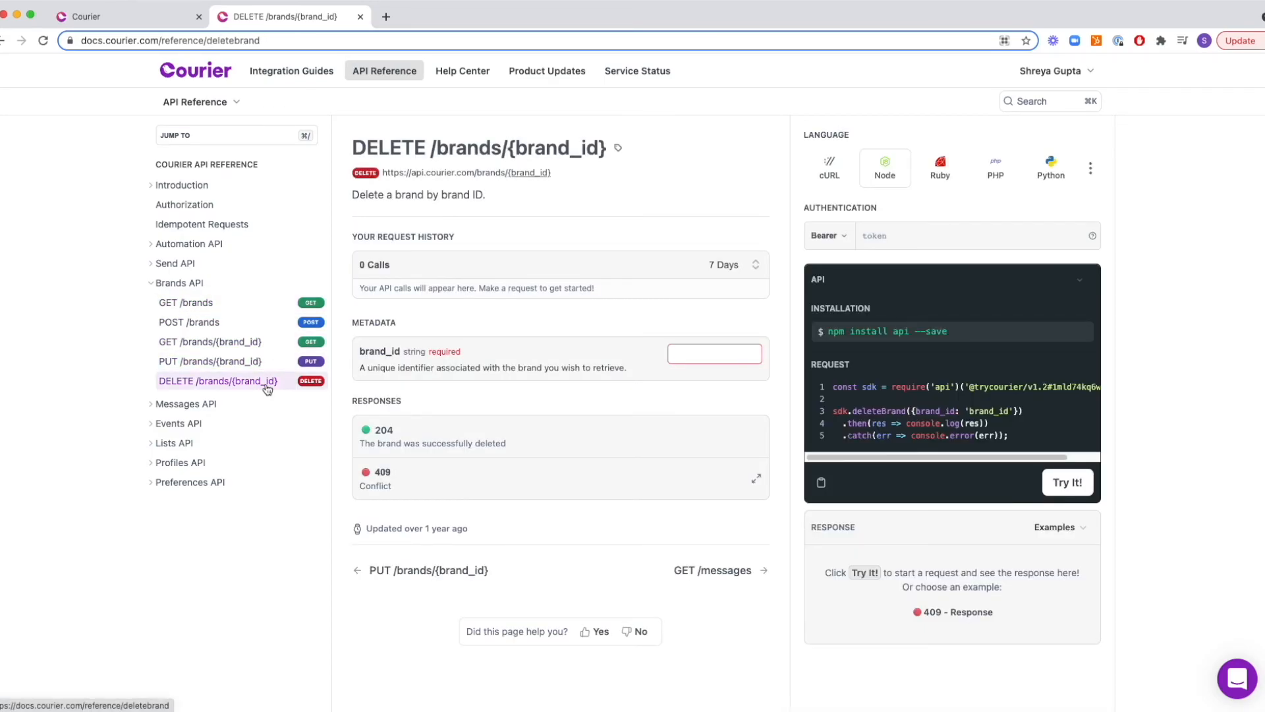